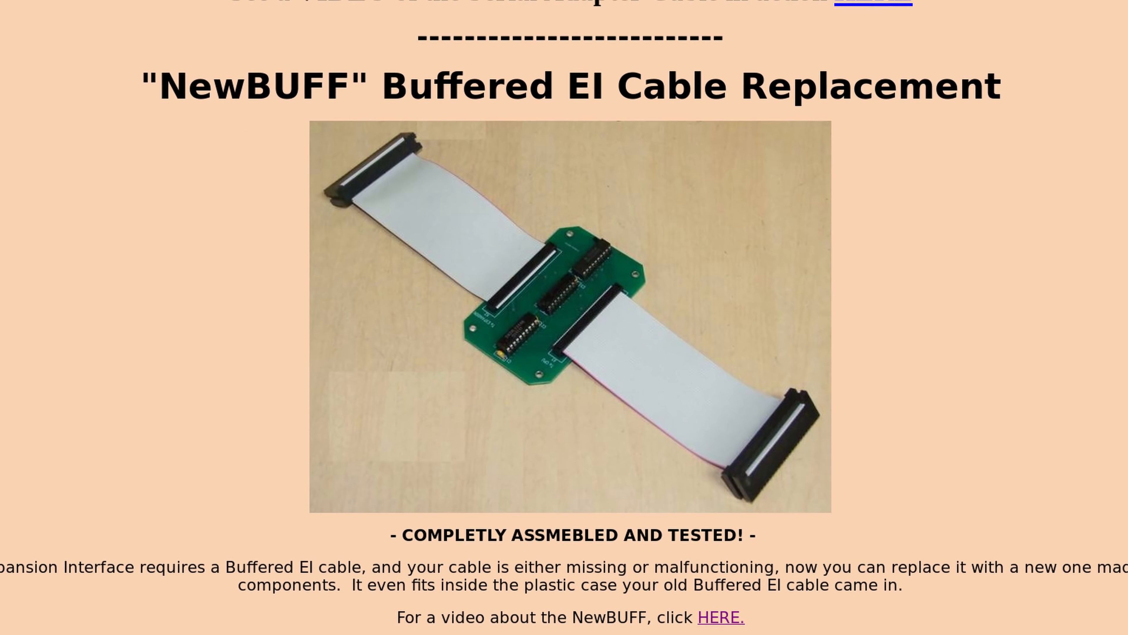
Scroll down the replacement-parts web page and select items while the TRS-80 boots to NEWDOS/80.
{"action": "scroll", "scroll_direction": "down", "scroll_amount": 3}
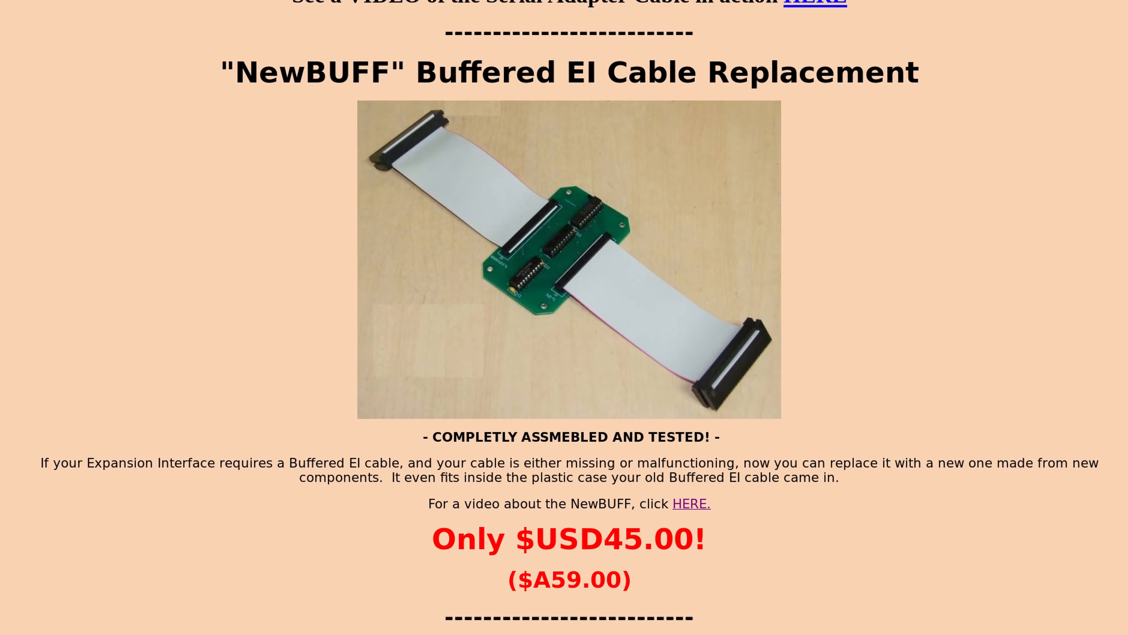
{"action": "left_click", "coordinate": [690, 504]}
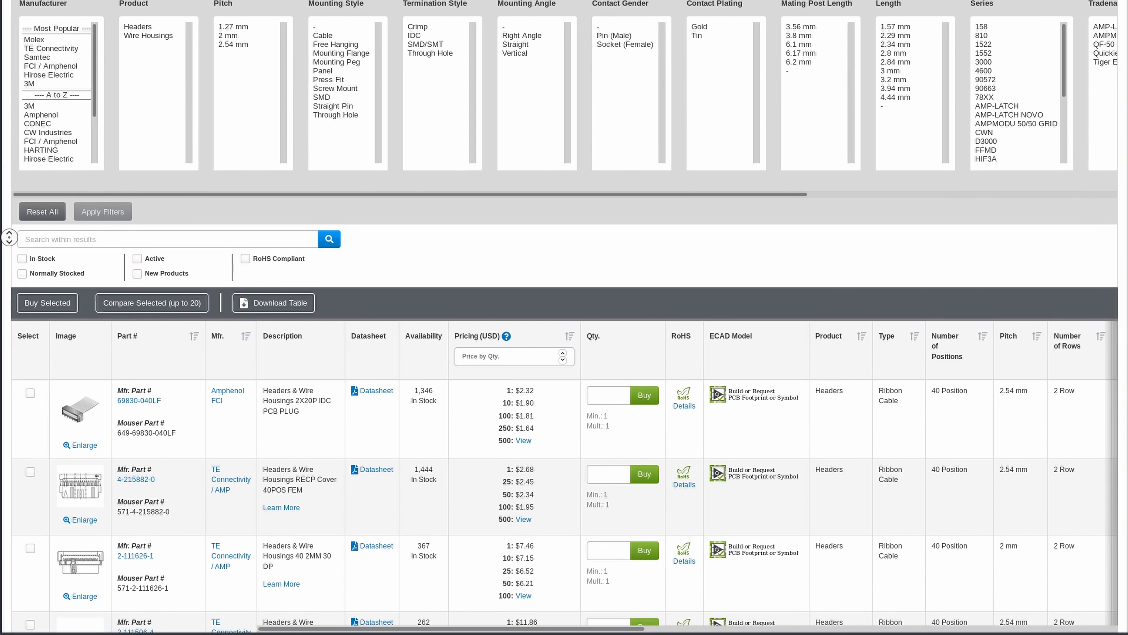
{"action": "scroll", "scroll_direction": "down", "scroll_amount": 3}
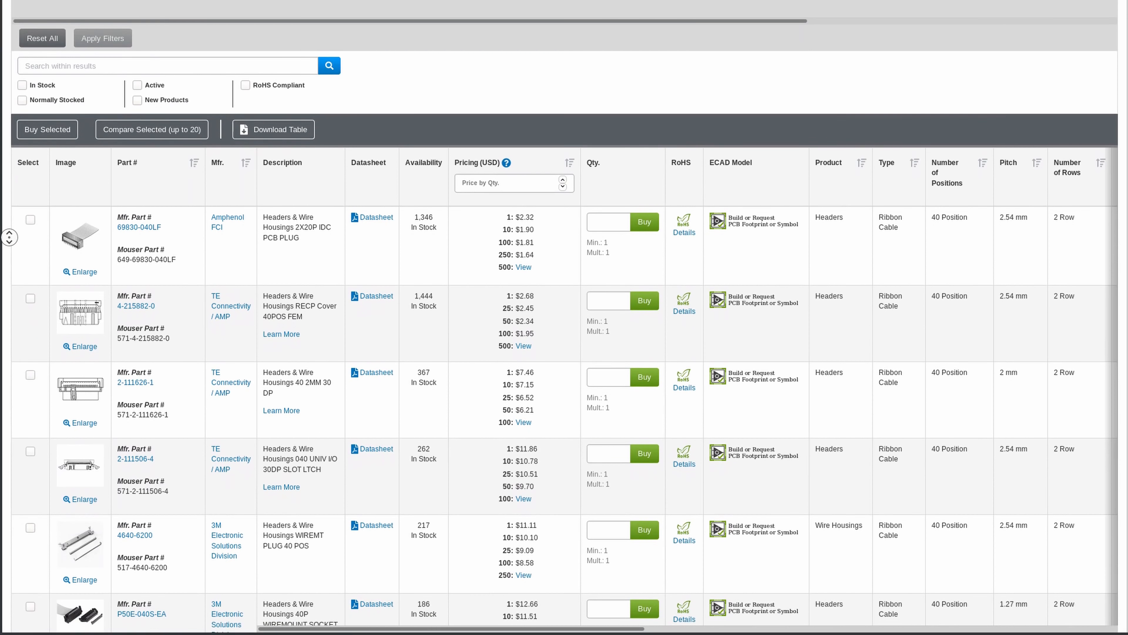
{"action": "scroll", "scroll_direction": "down", "scroll_amount": 3}
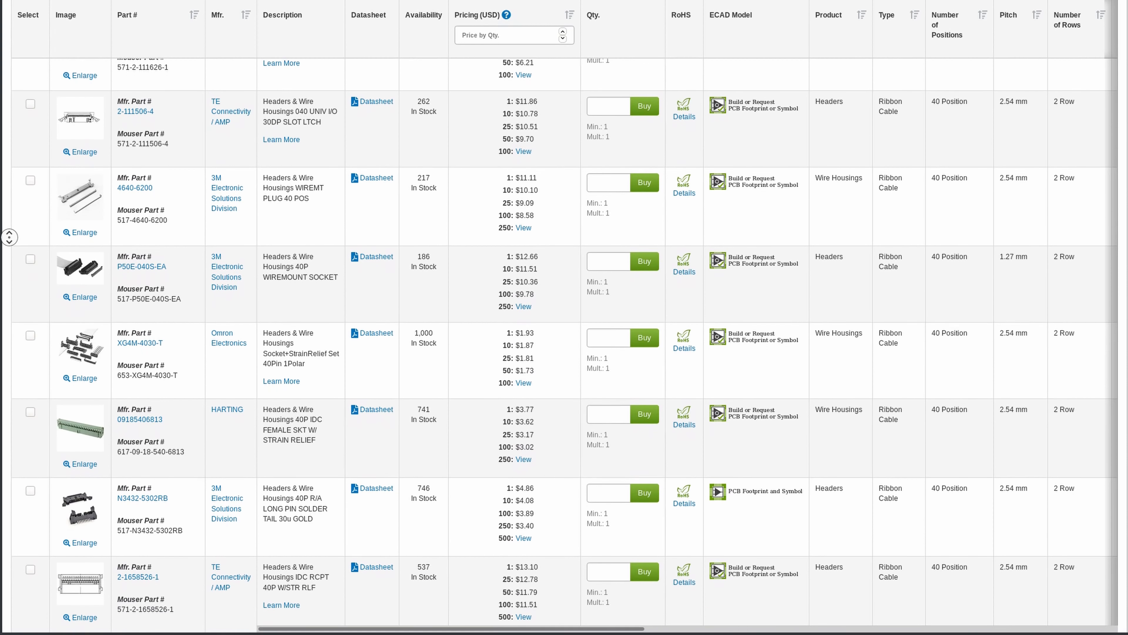
{"action": "scroll", "scroll_direction": "down", "scroll_amount": 3}
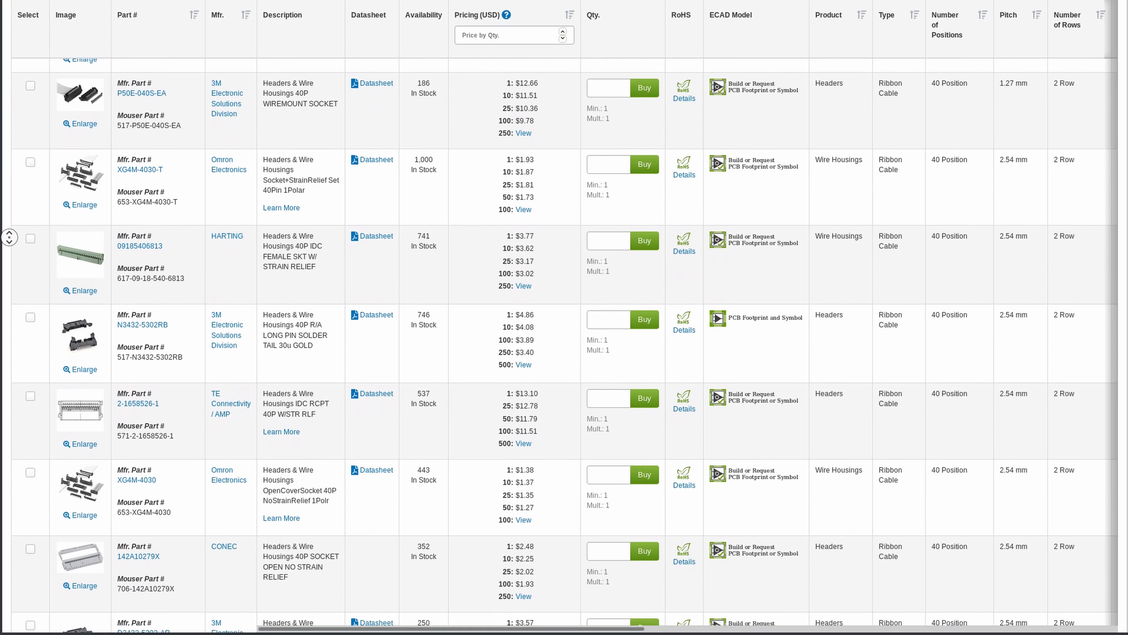
{"action": "scroll", "scroll_direction": "down", "scroll_amount": 3}
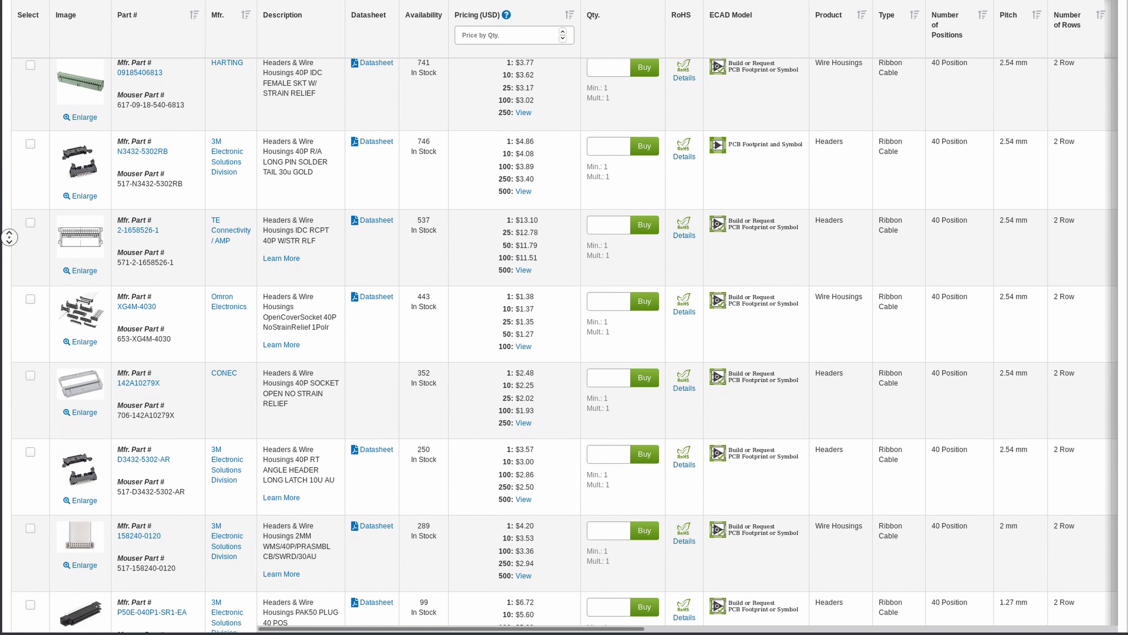
{"action": "scroll", "scroll_direction": "down", "scroll_amount": 3}
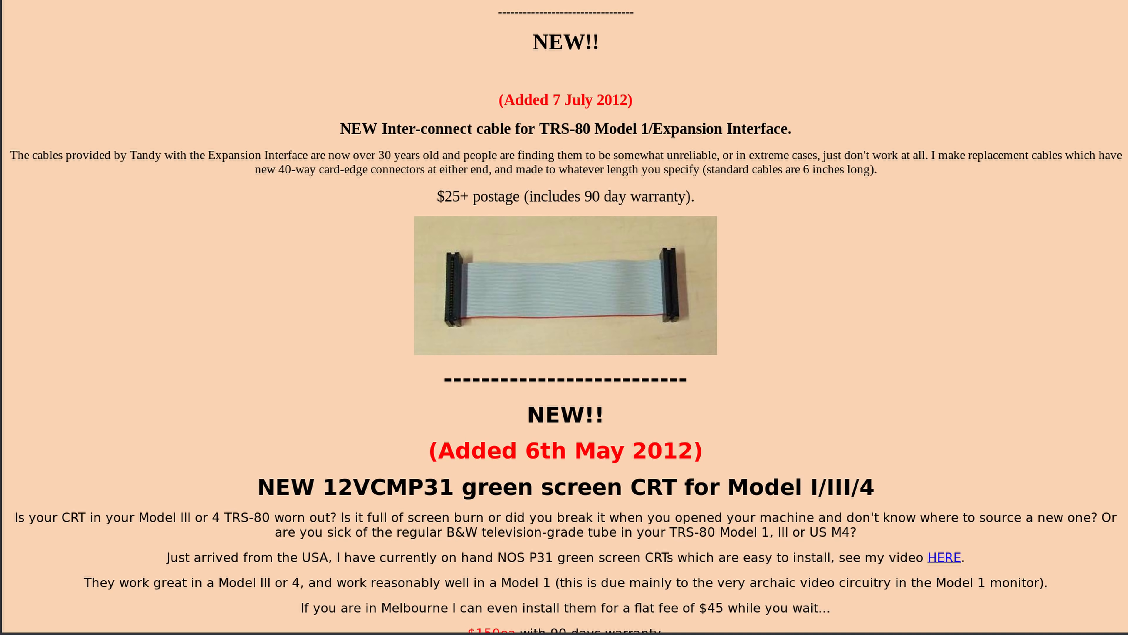
{"action": "left_click", "coordinate": [944, 556]}
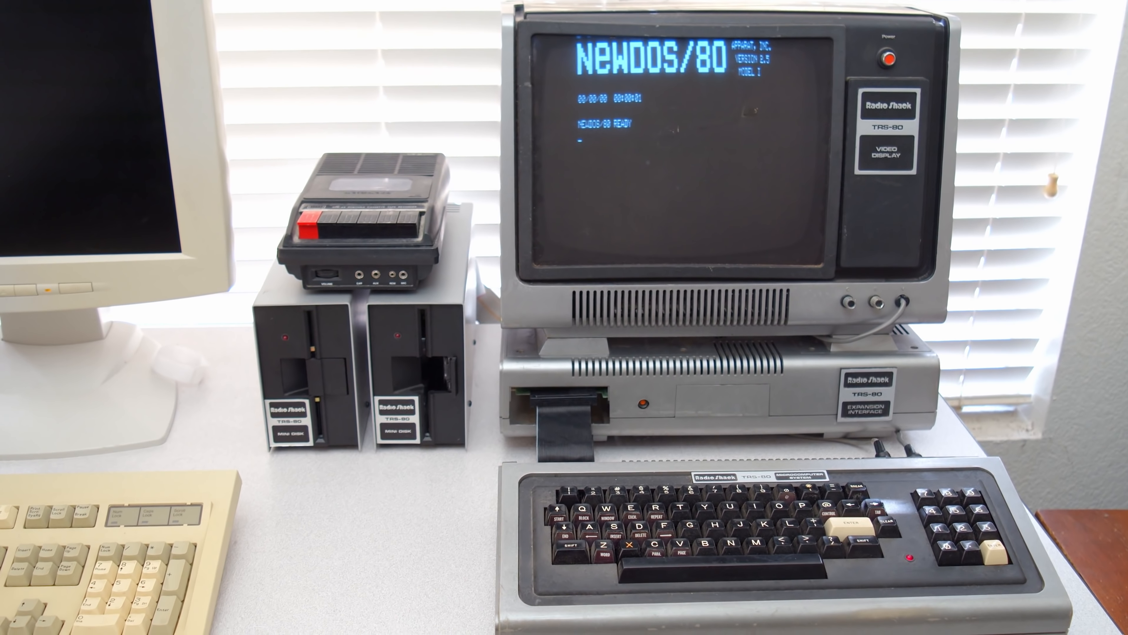